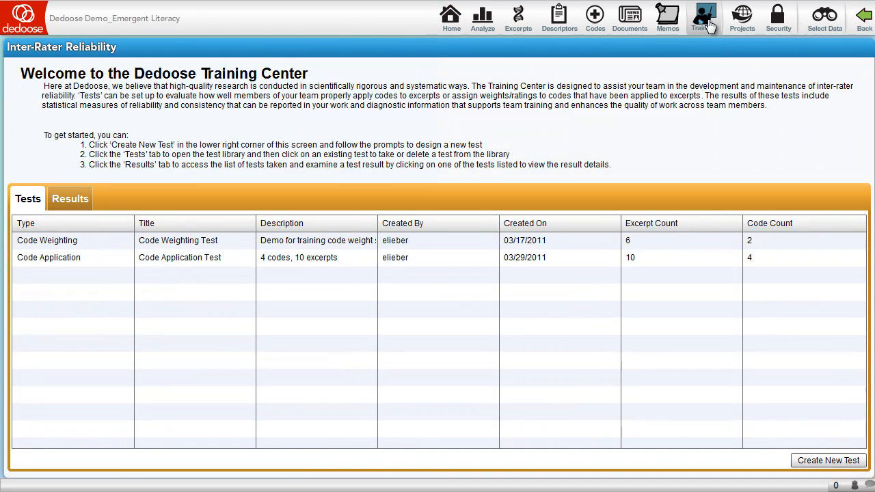
mouse_move(745, 388)
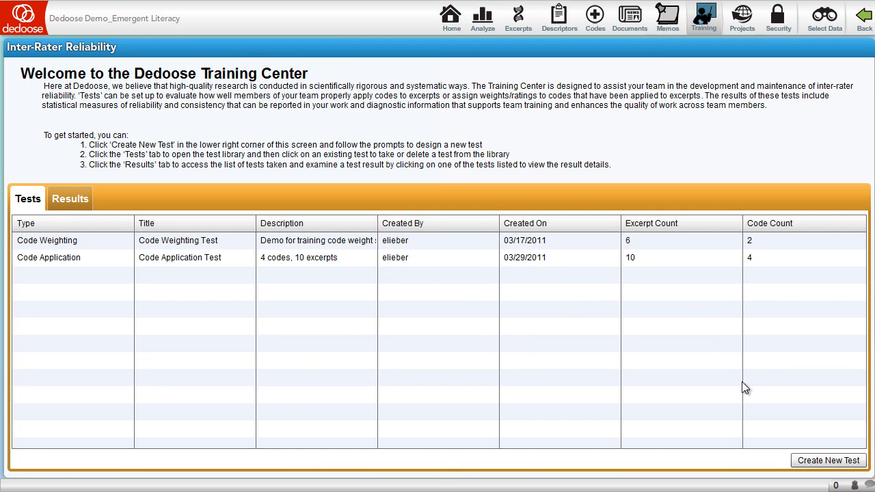
mouse_move(828, 459)
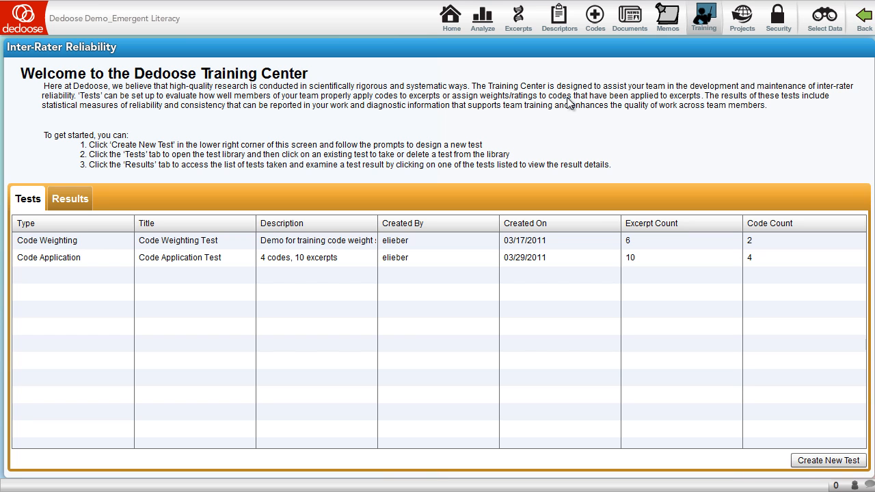
mouse_move(443, 159)
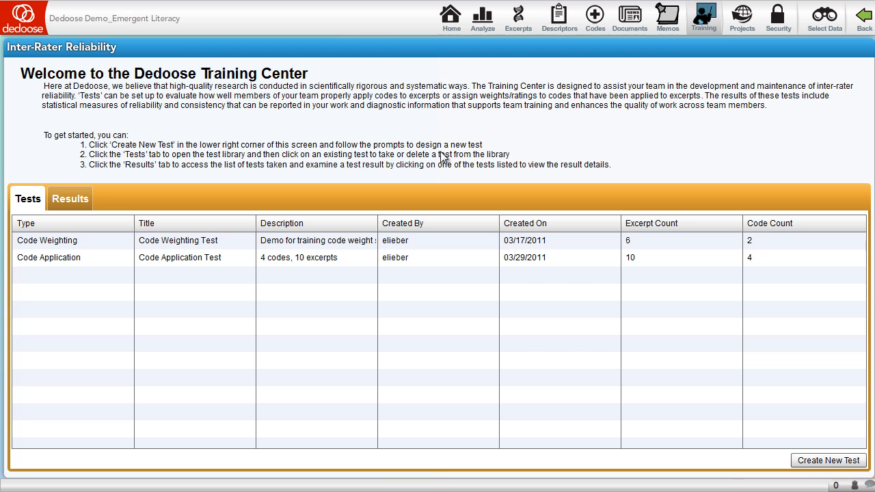
Step: Start a new training test of type Code Application Test and continue to code selection
click(828, 459)
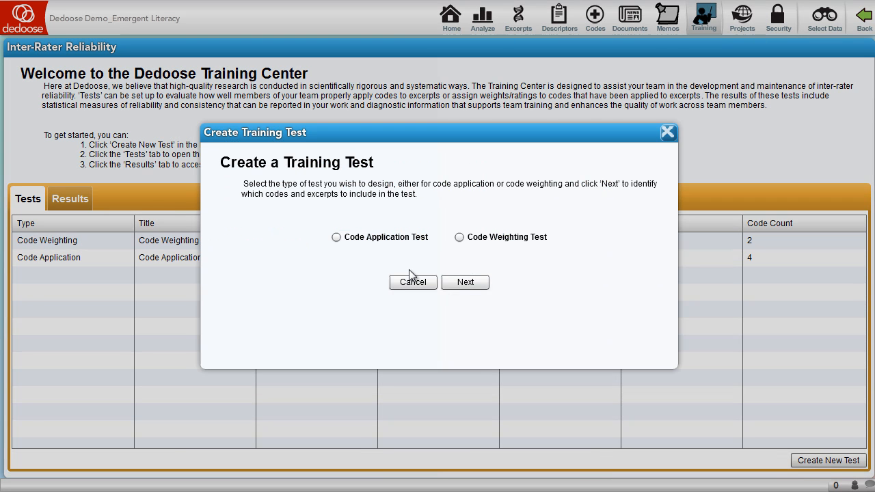
click(336, 238)
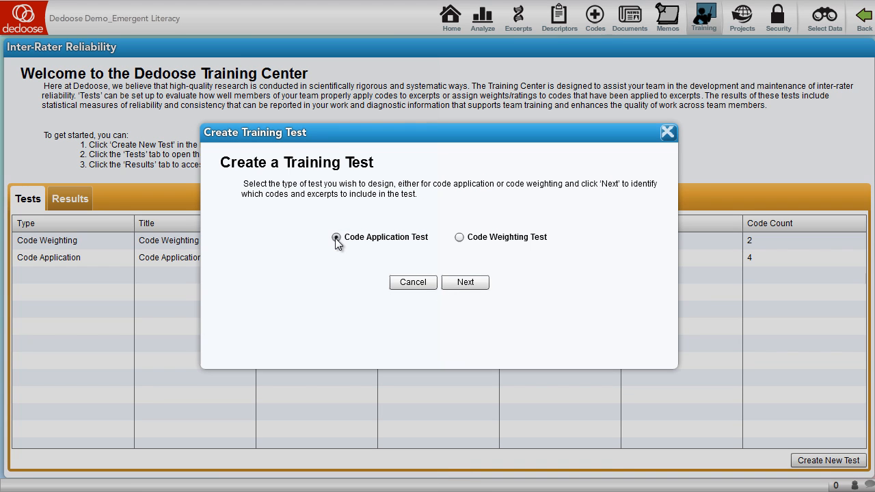
click(465, 281)
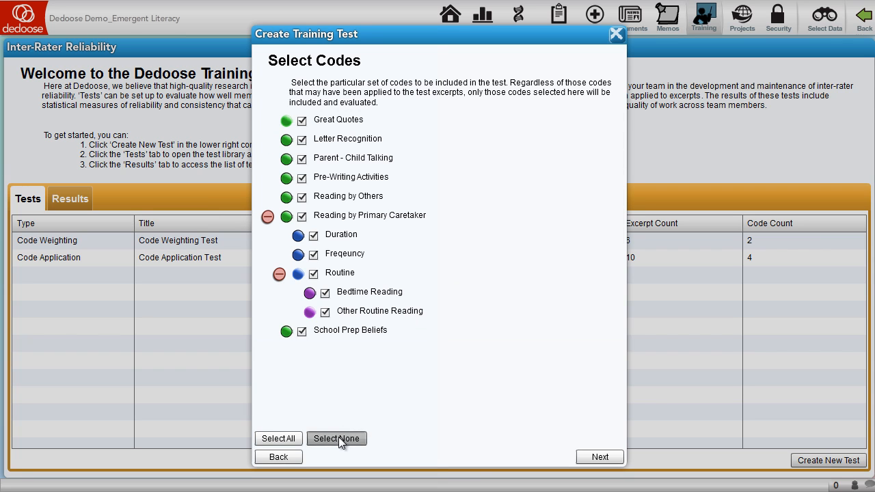
Step: Clear all codes and pick a few, then clear all excerpts before picking some
click(337, 437)
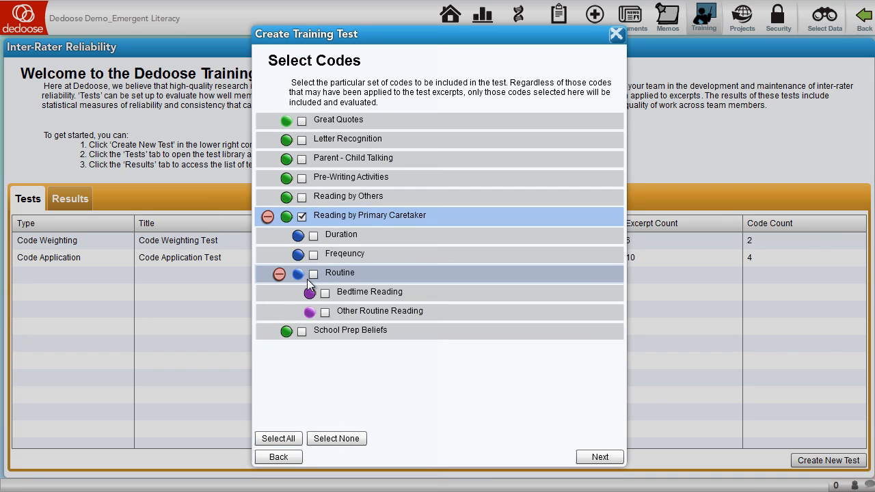
click(313, 273)
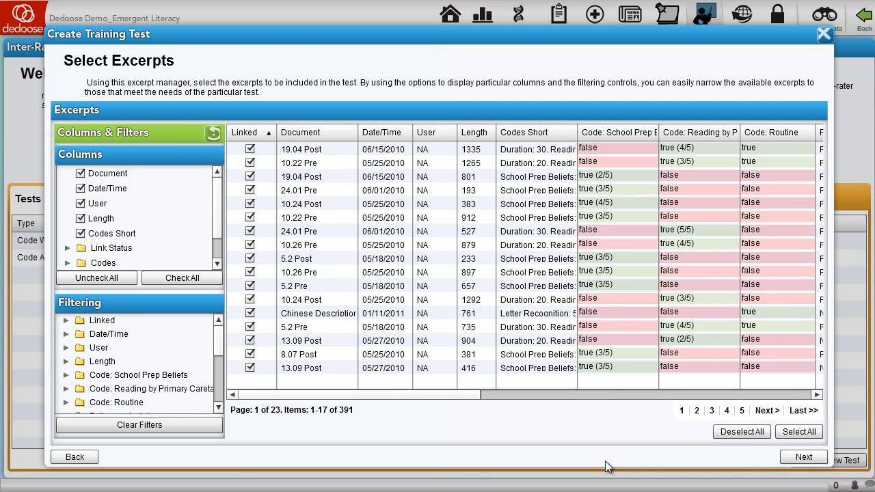
mouse_move(741, 432)
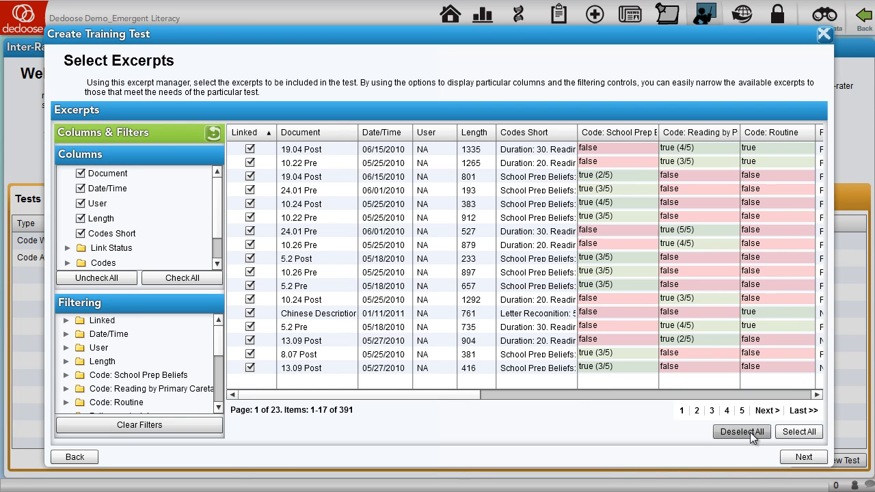
click(741, 432)
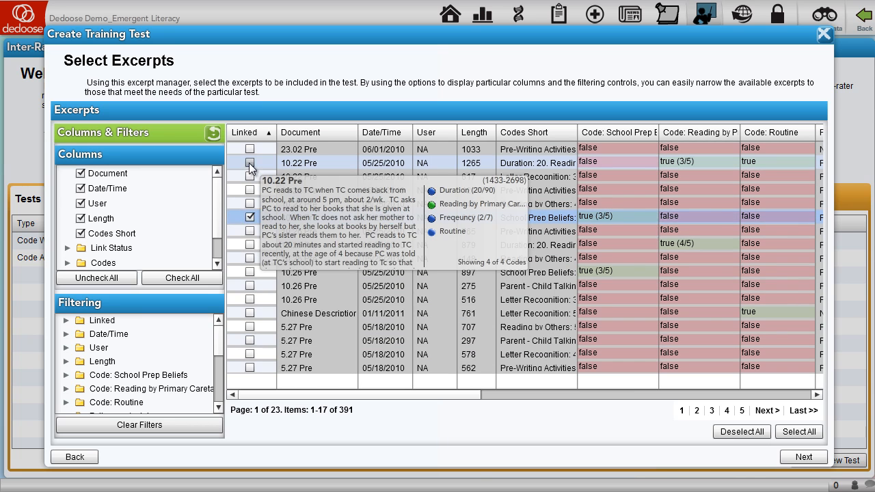
Step: Title the test 'Sample Test' with a short description and save it to the test list
click(804, 457)
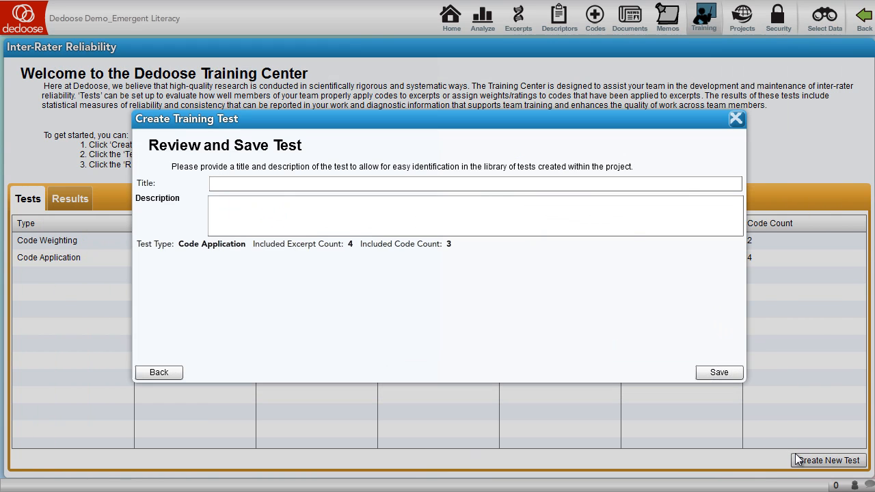
click(474, 183)
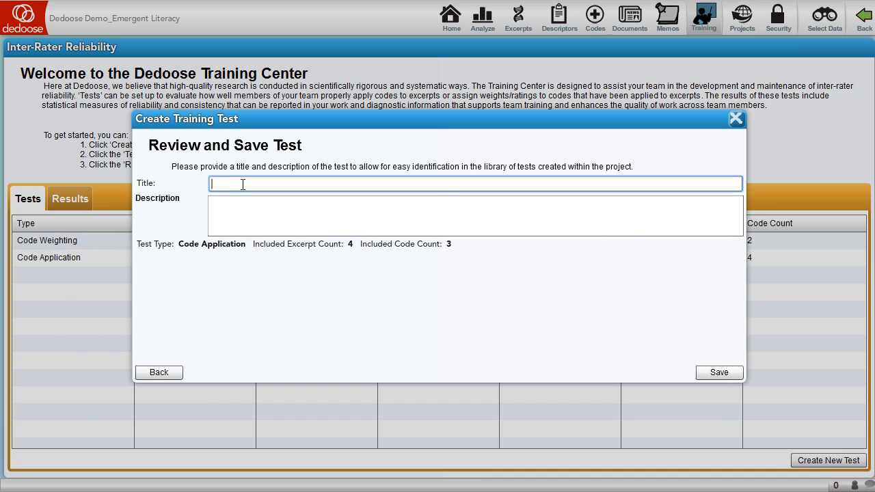
text(Sample)
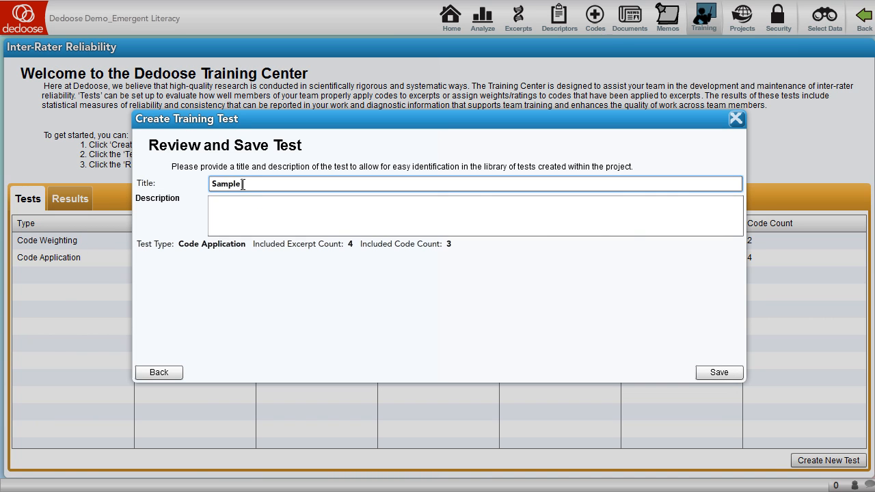
text(Sam)
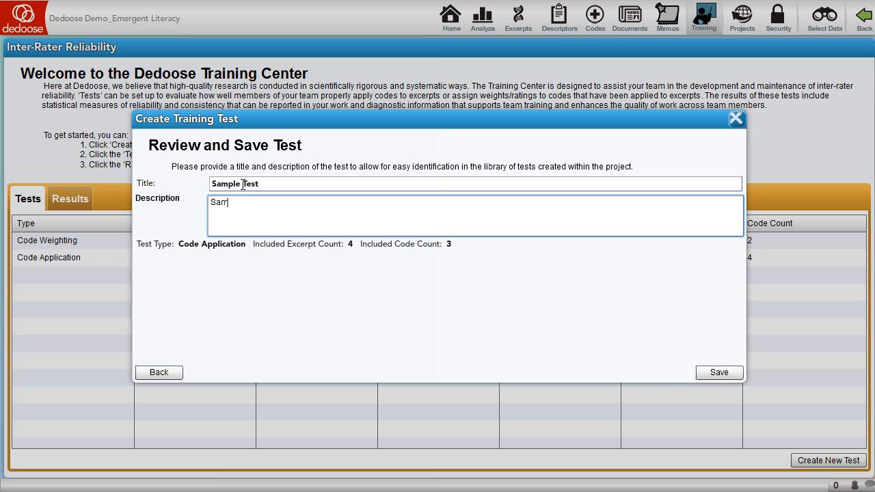
click(719, 371)
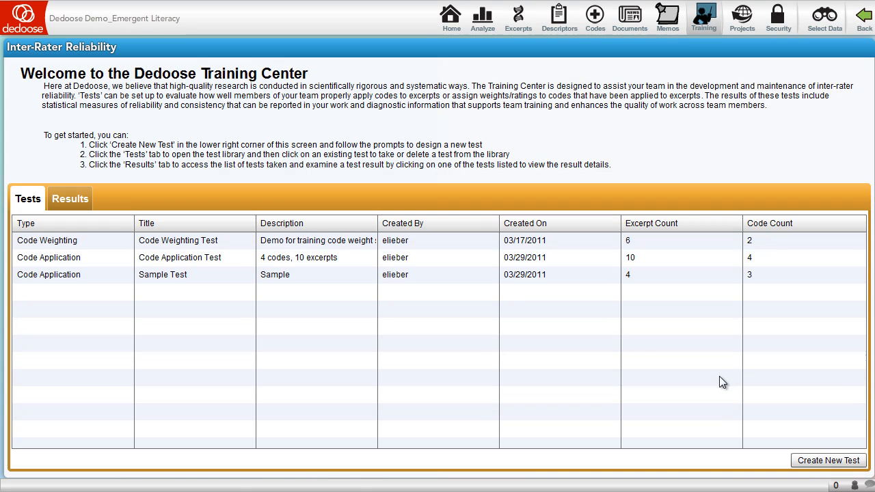
mouse_move(541, 366)
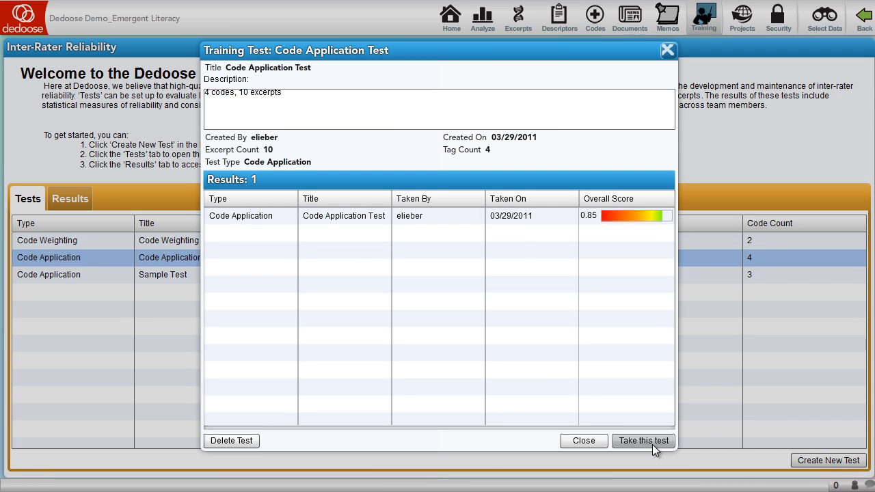
Step: Take the Code Application Test, tagging excerpts with Reading by Primary Caretaker and Reading by Others, and finish
click(642, 440)
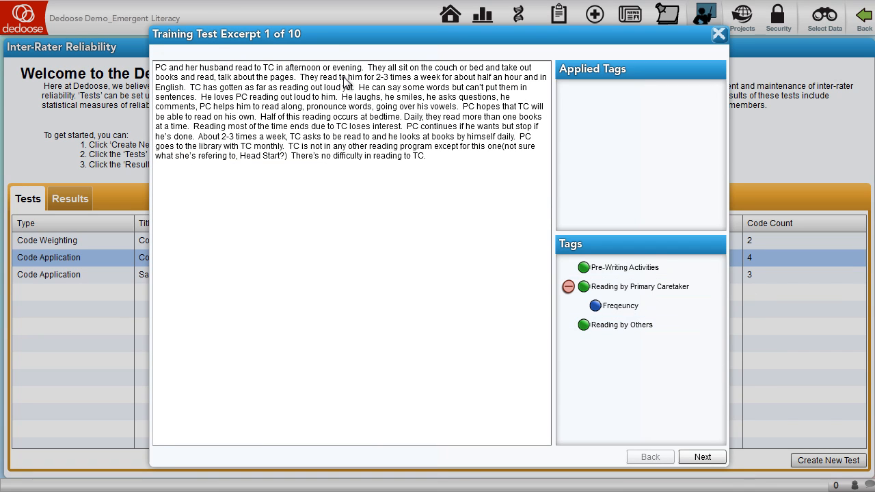
mouse_move(339, 143)
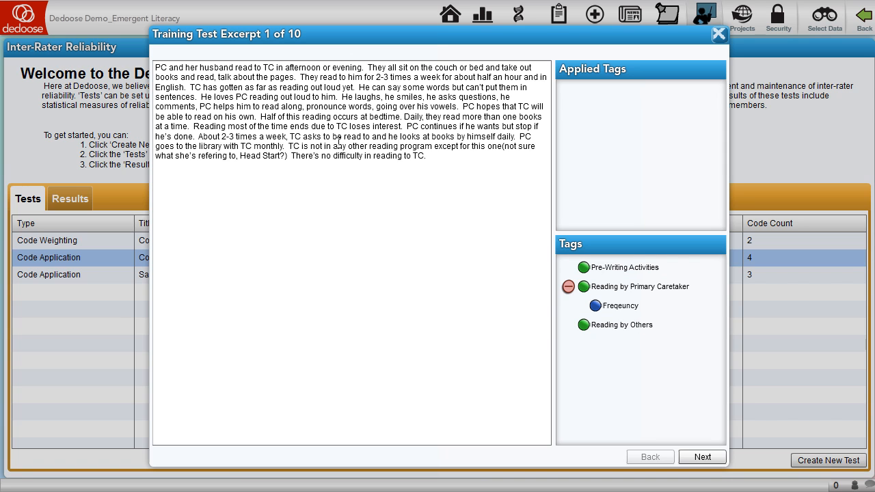
mouse_move(624, 266)
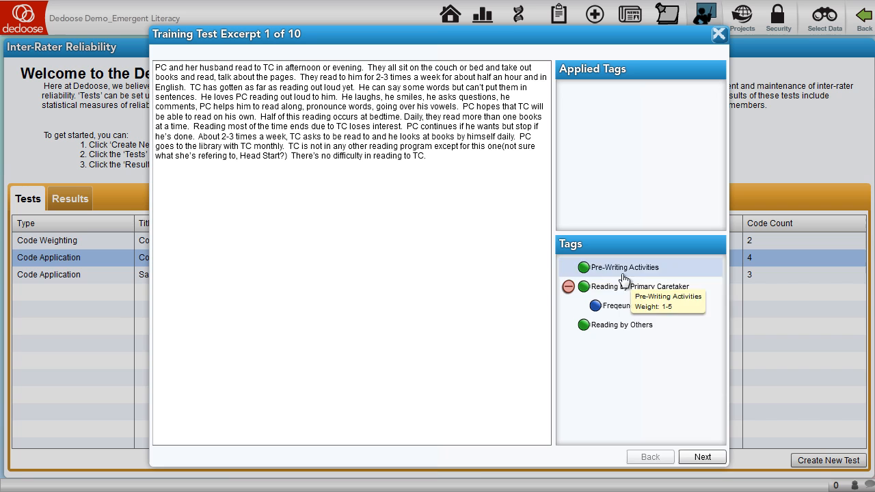
click(639, 287)
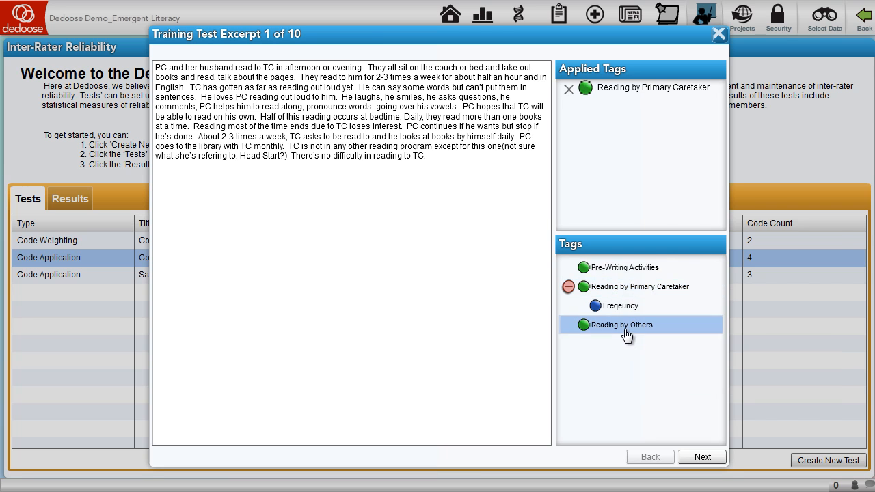
click(622, 325)
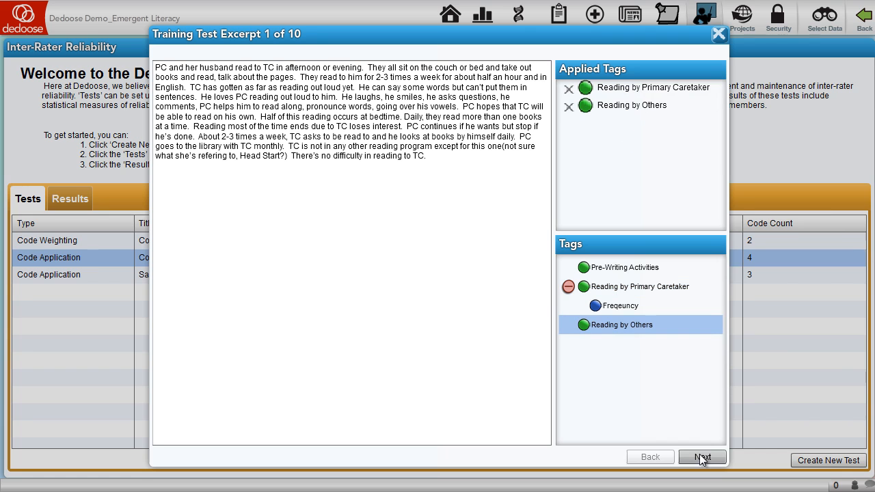
click(701, 456)
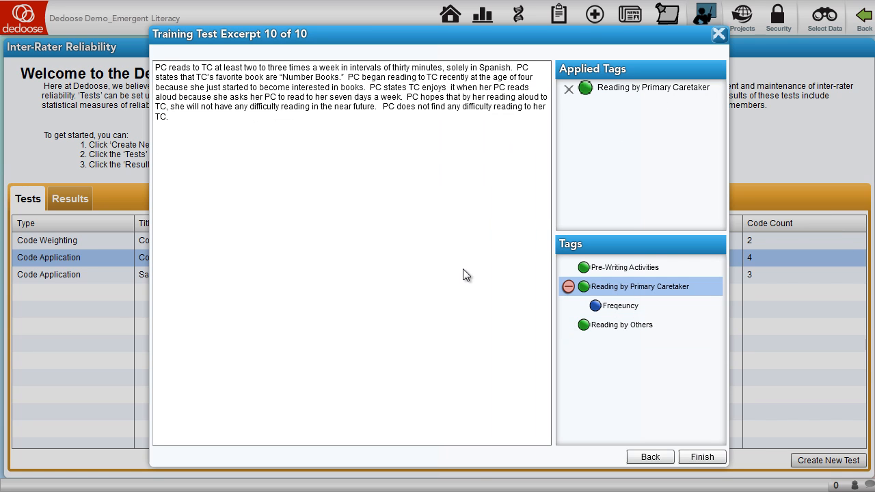
click(703, 456)
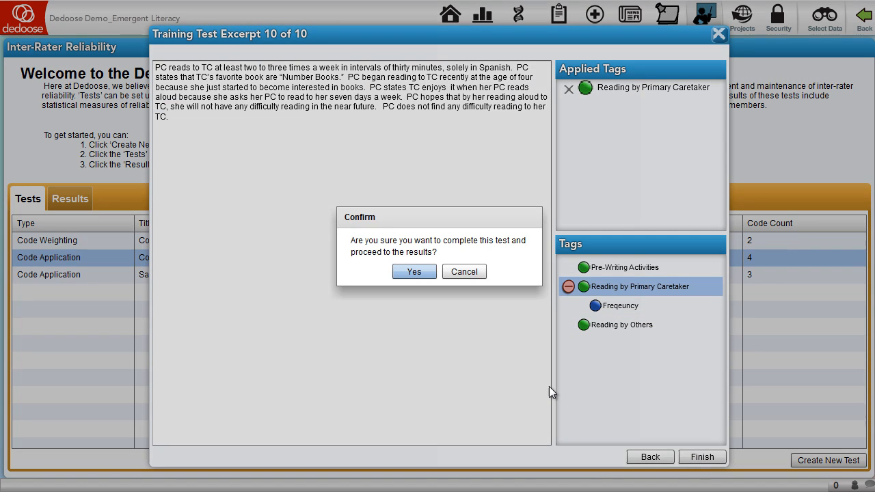
Step: Confirm completion and read through the results showing pooled kappa 0.80 and per-code scores
click(413, 271)
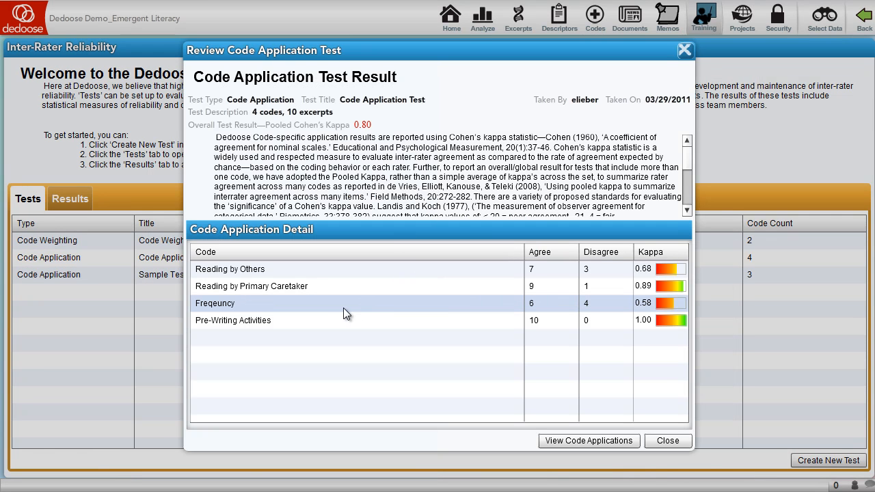
mouse_move(377, 140)
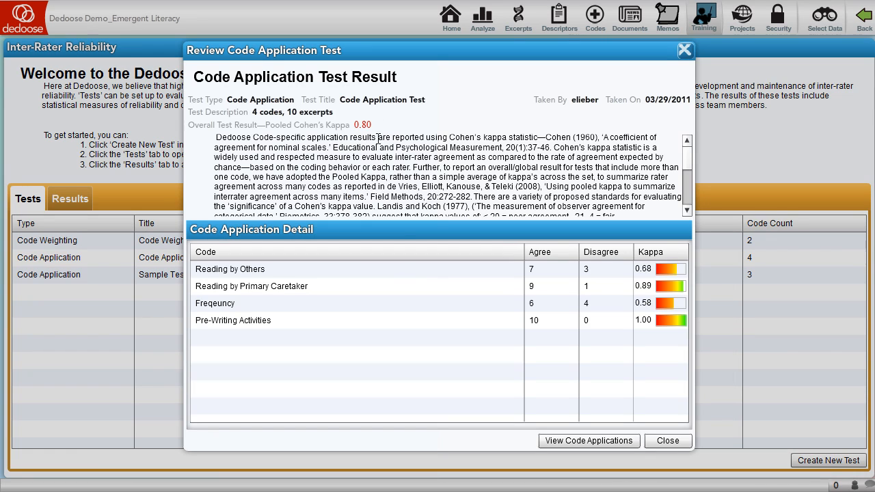
mouse_move(645, 325)
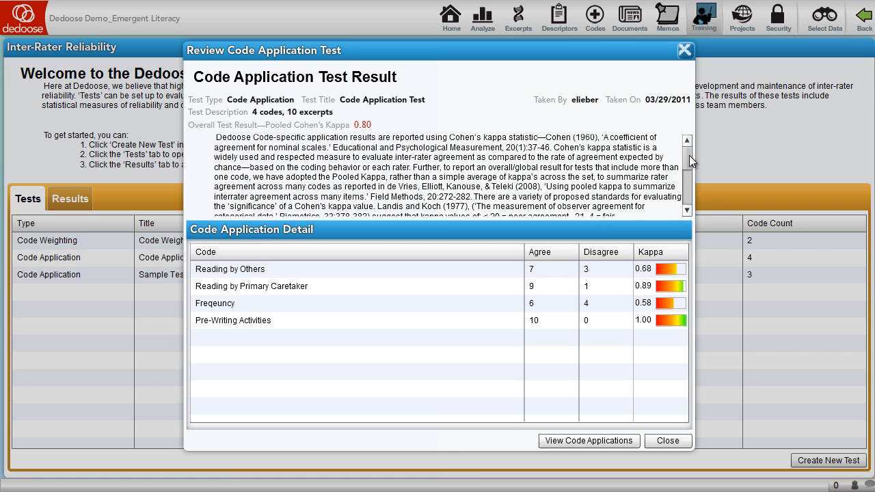
scroll(down, 3)
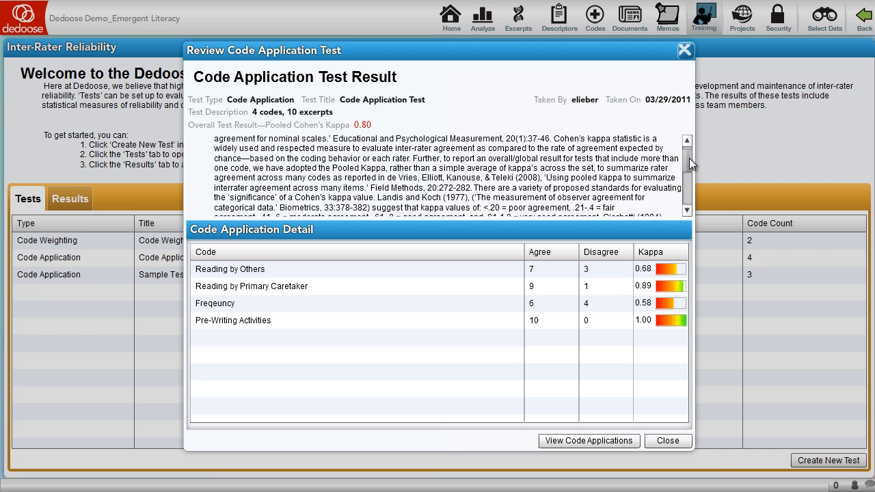
scroll(down, 3)
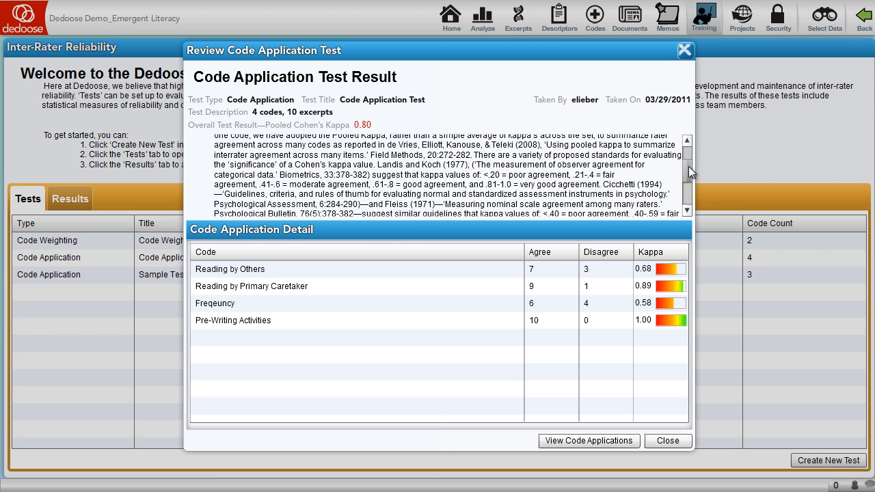
scroll(down, 3)
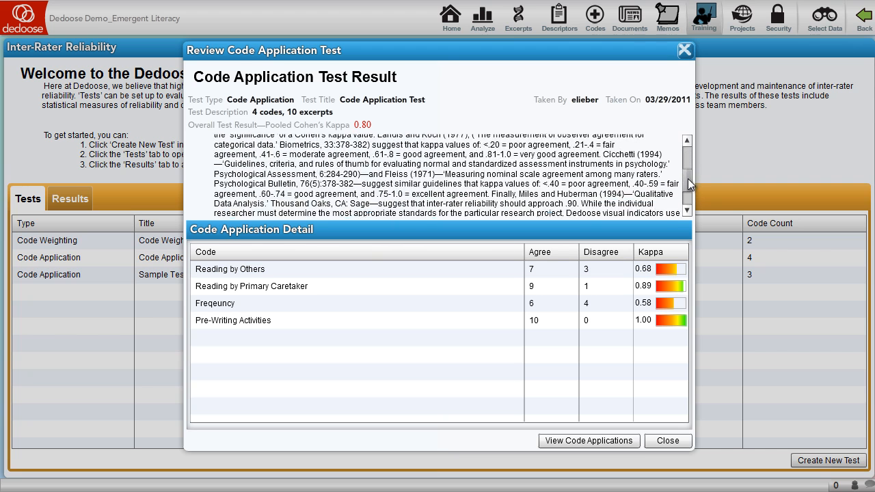
scroll(down, 3)
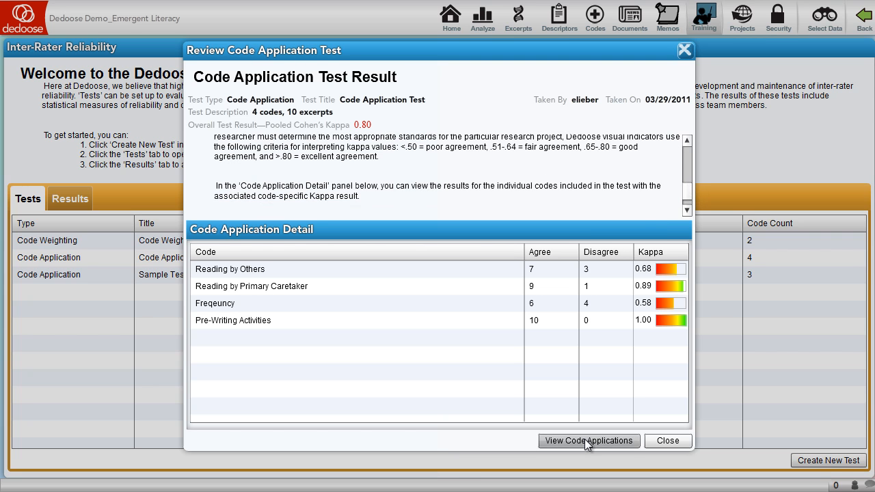
Step: View code applications and page through excerpts comparing trainer and trainee tags
click(588, 441)
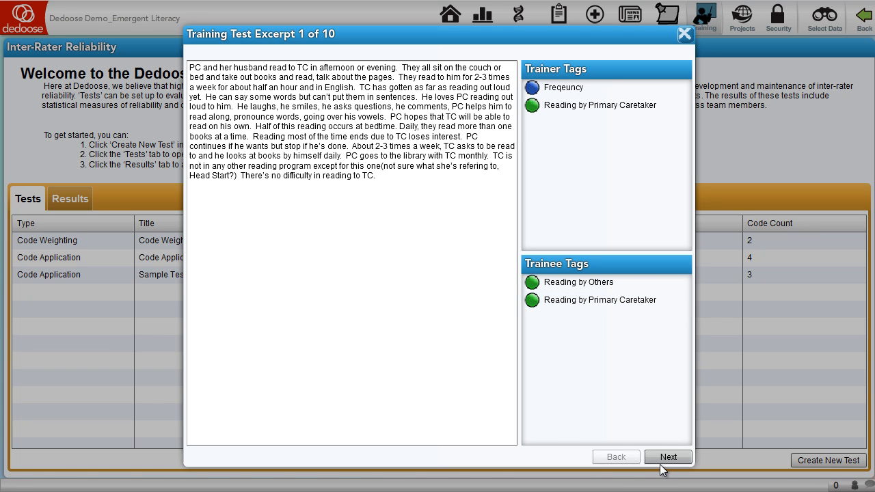
click(667, 457)
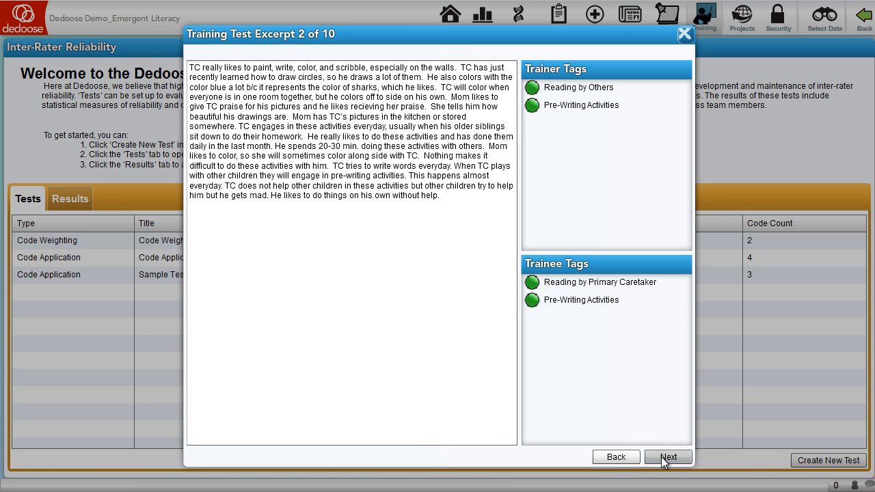
click(667, 457)
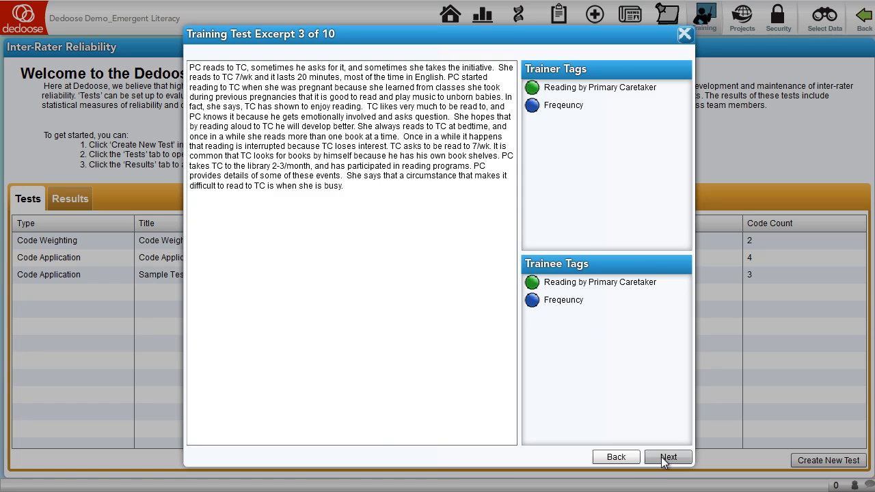
click(667, 457)
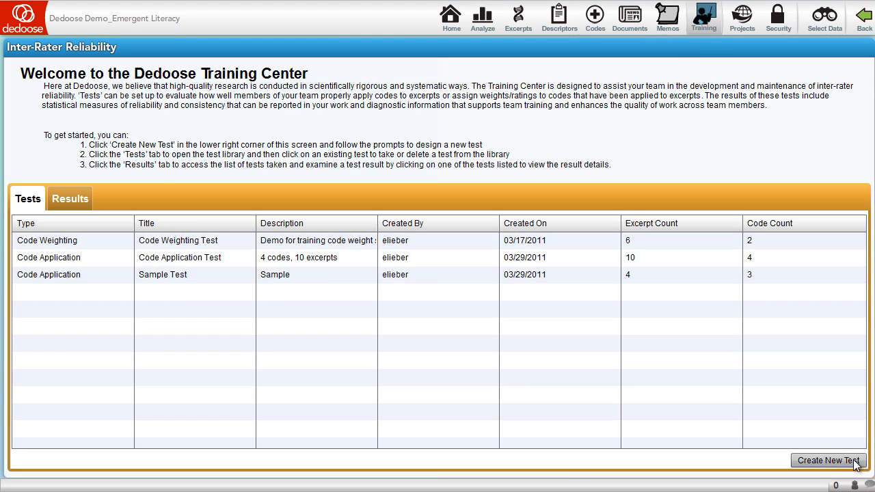
Step: Start a new Code Weighting Test including only Reading by Others and Reading by Primary Caretaker
click(828, 460)
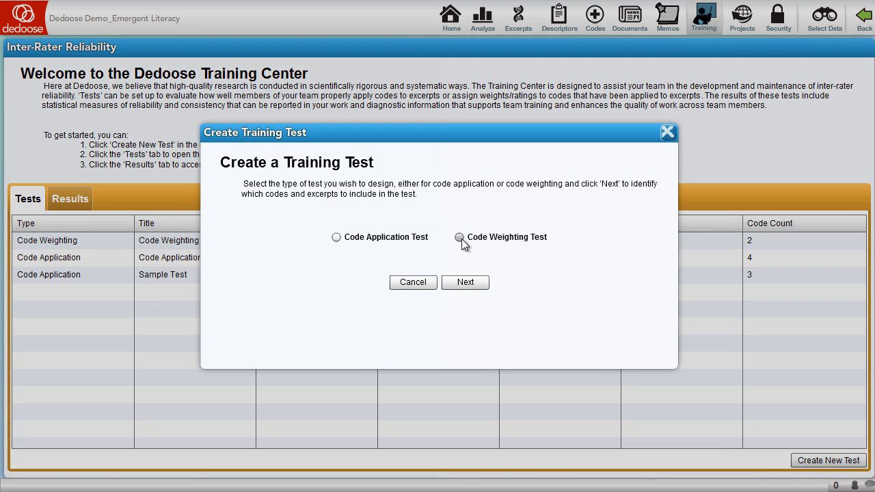
click(465, 282)
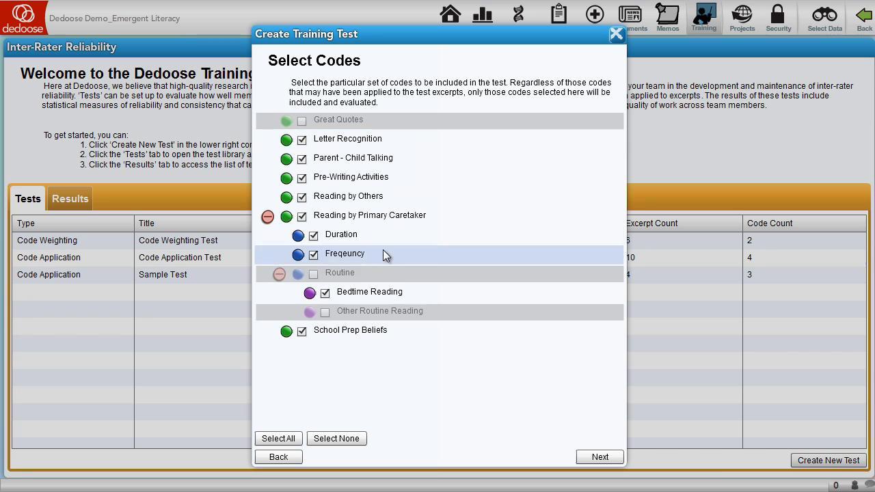
mouse_move(380, 312)
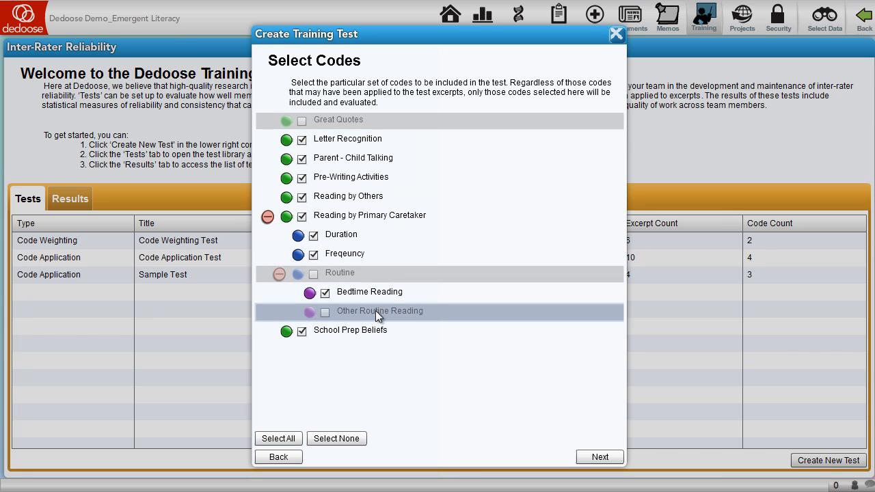
click(336, 437)
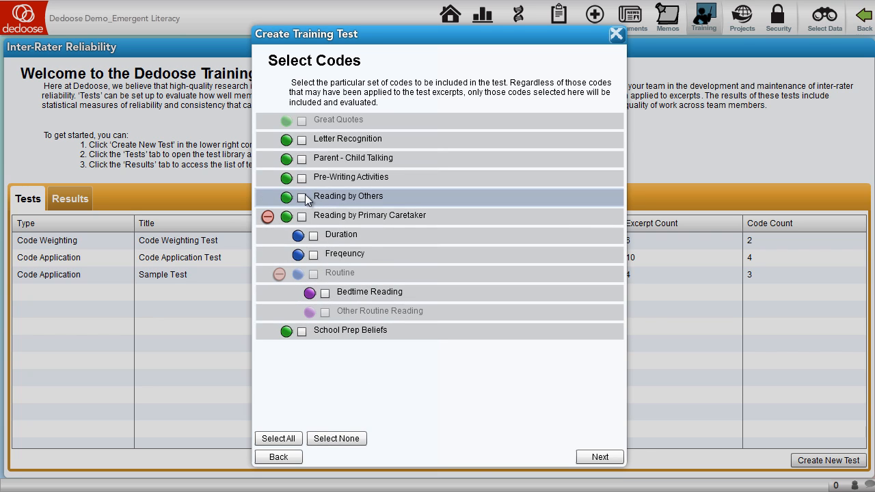
click(302, 197)
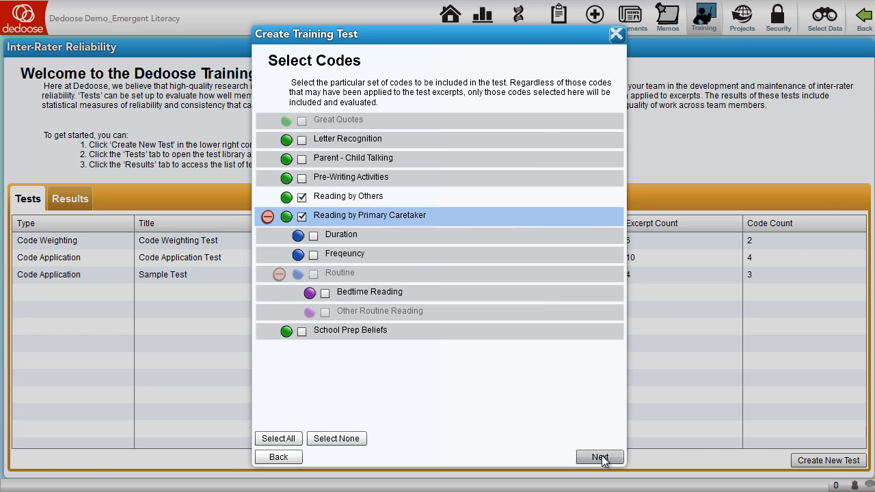
click(599, 457)
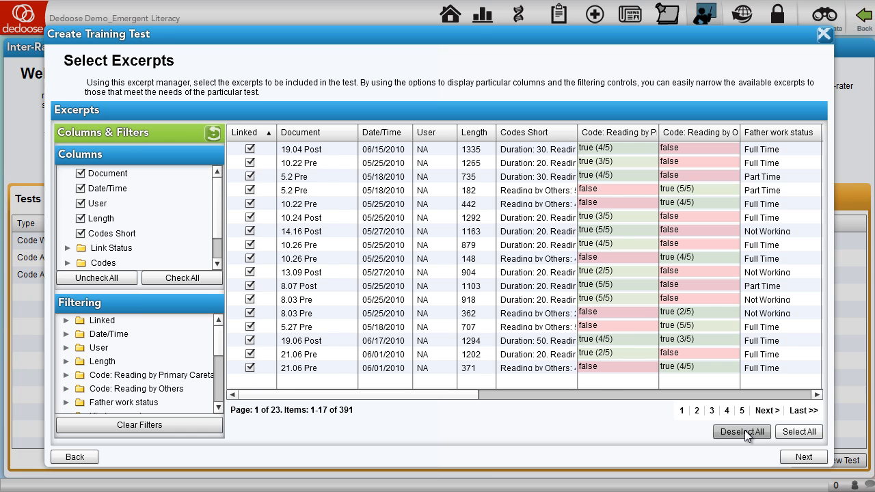
Step: Deselect all excerpts, pick four, and continue to the review-and-save step
click(741, 432)
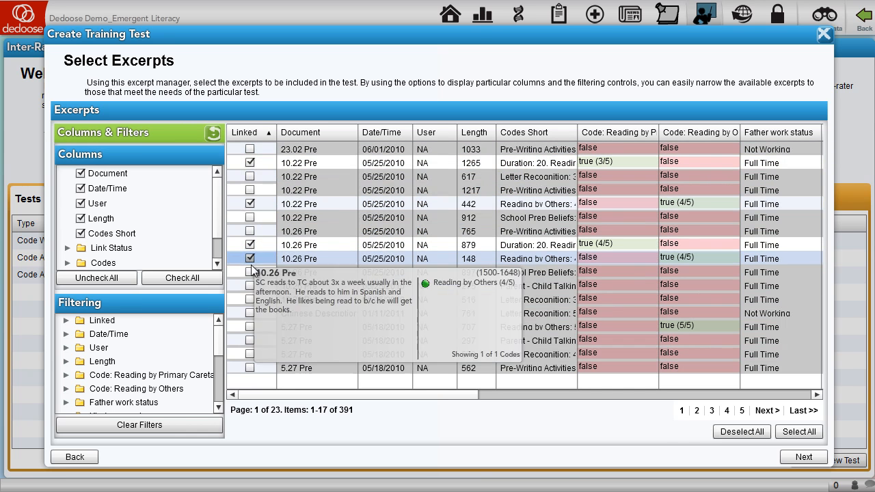
click(804, 457)
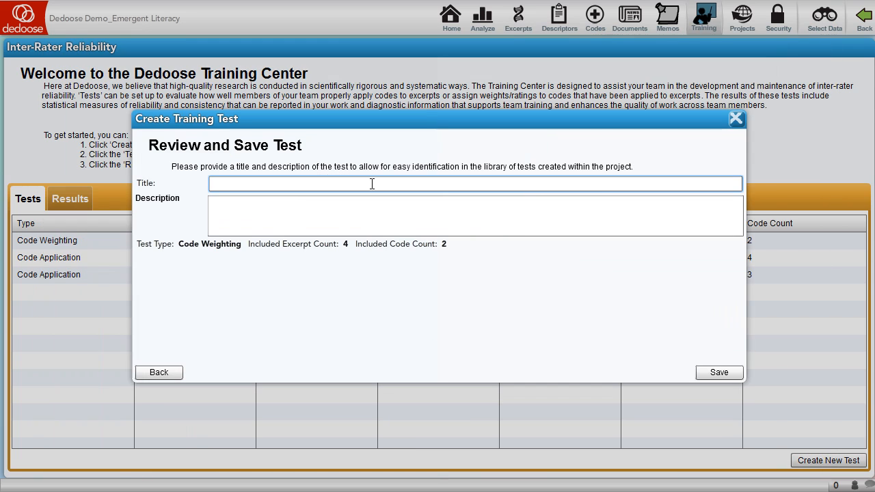
Step: Name the test 'weight test' with description 'sample' and save it to the Training Center
text(weight)
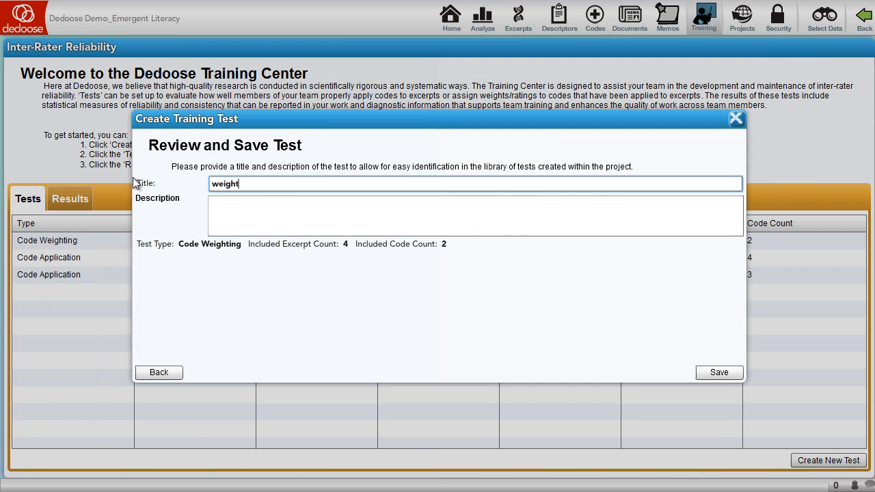
text(sampl)
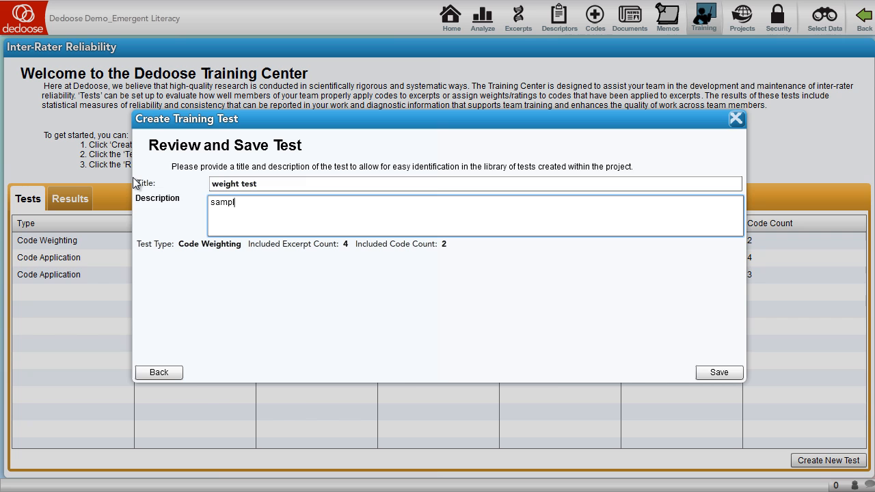
click(719, 371)
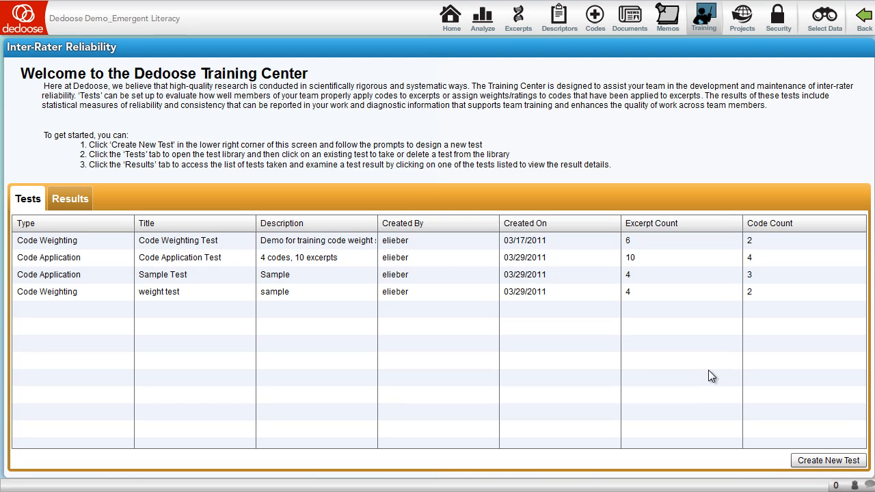
mouse_move(492, 134)
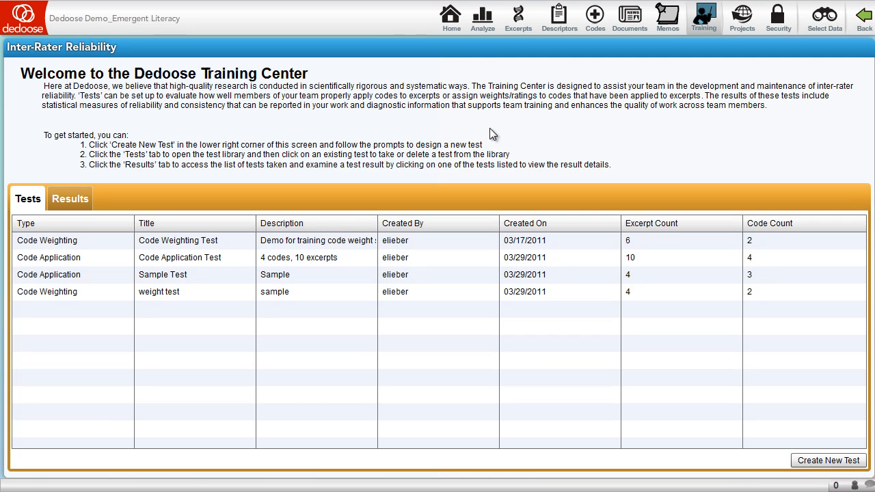
Step: Take the Code Weighting Test, rating Reading by Others 4 on the second excerpt, and submit for results
click(177, 241)
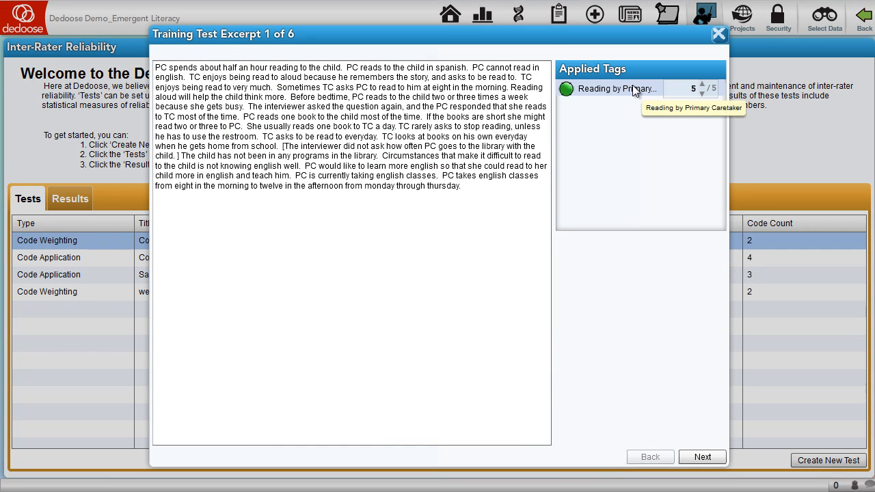
mouse_move(498, 235)
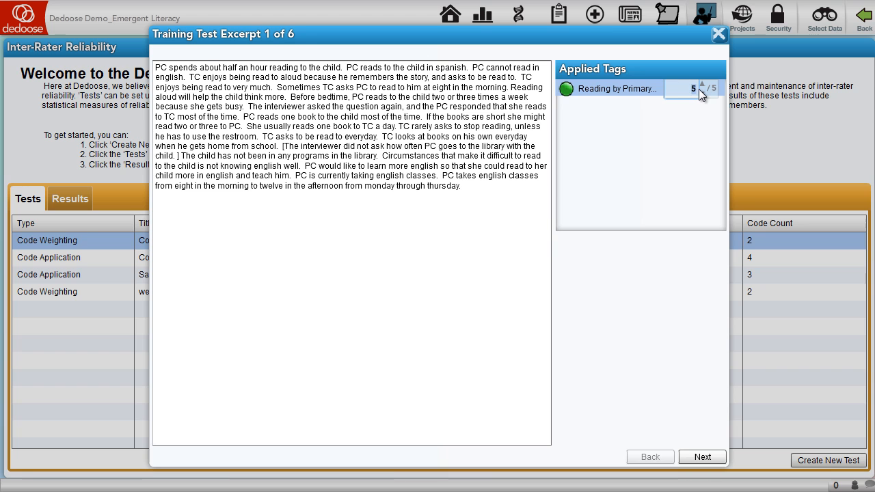
click(701, 457)
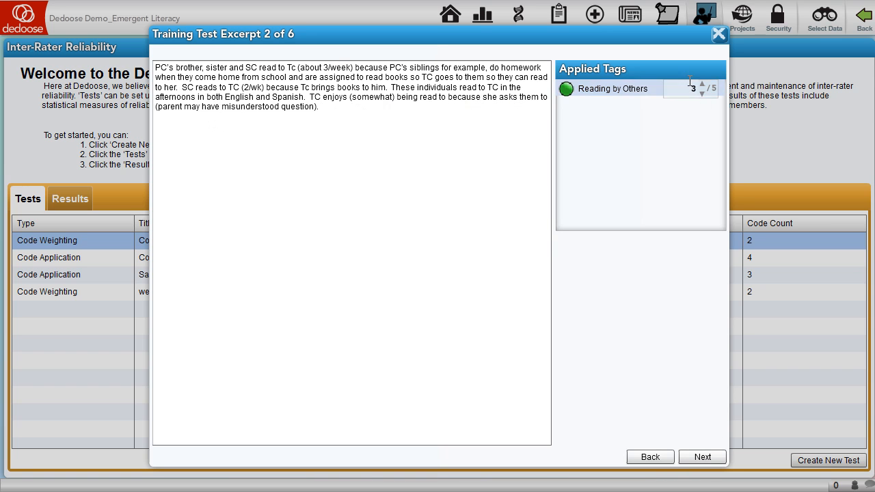
click(700, 84)
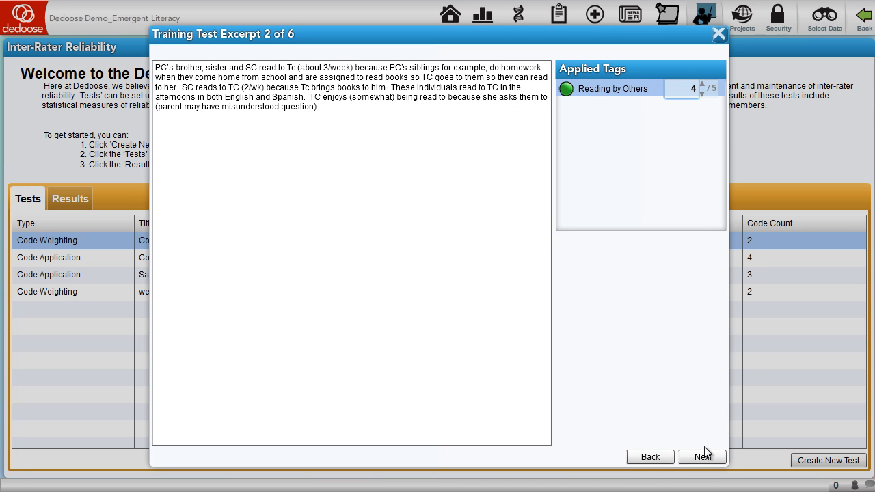
click(703, 457)
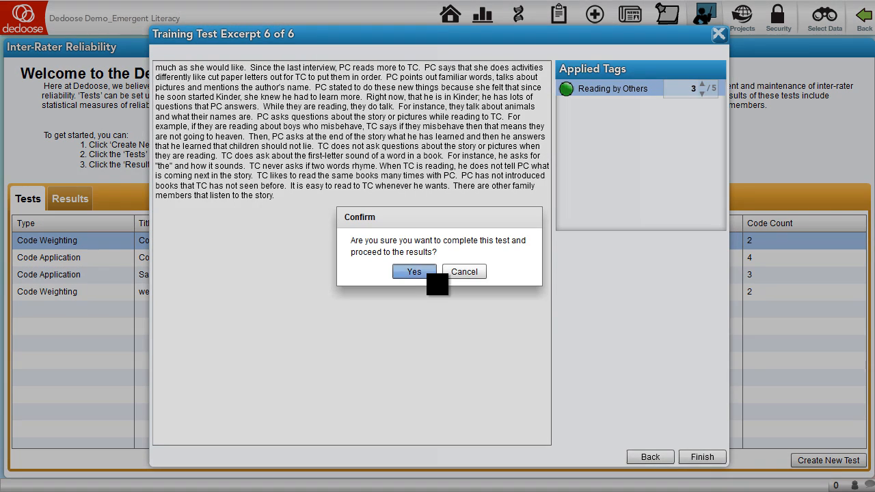
click(412, 271)
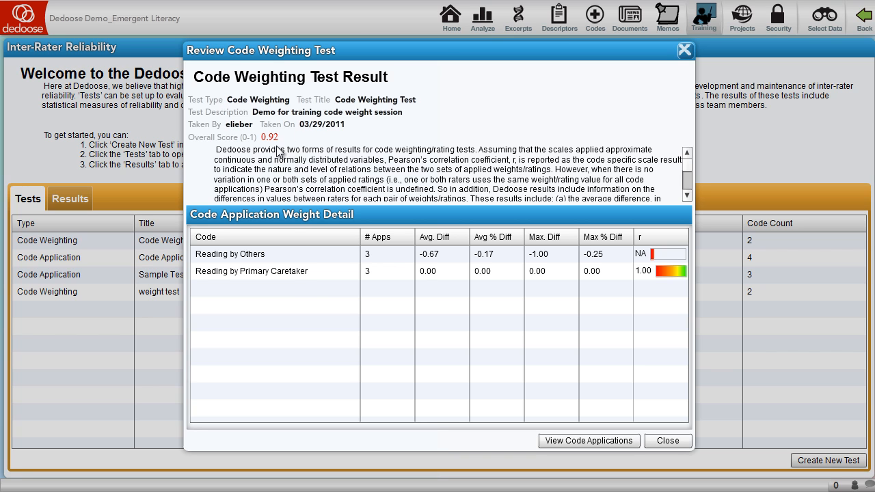
mouse_move(311, 279)
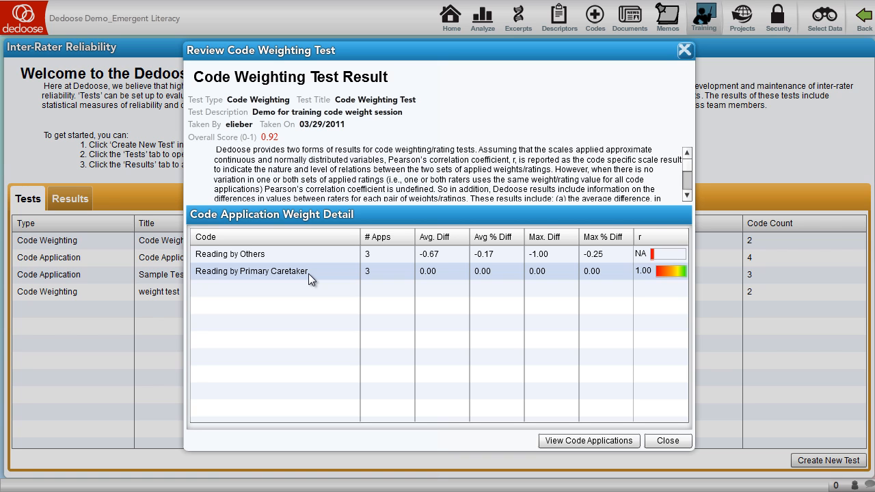
mouse_move(676, 276)
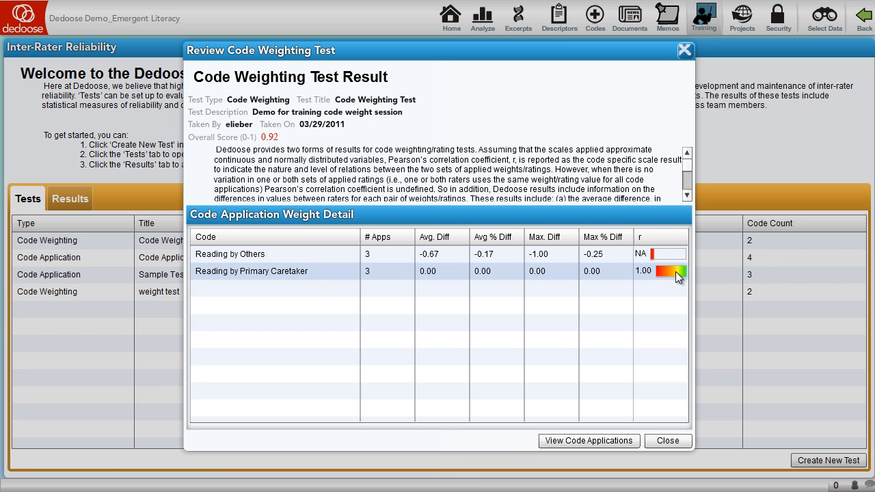
mouse_move(672, 257)
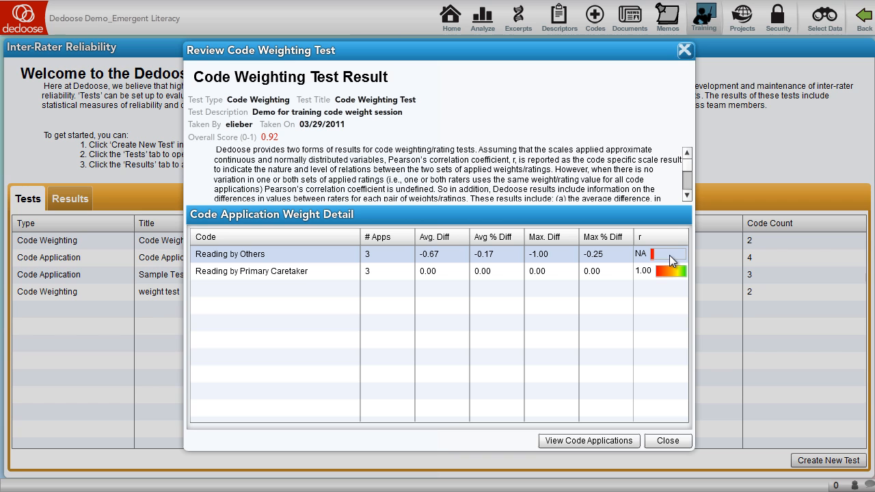
mouse_move(623, 263)
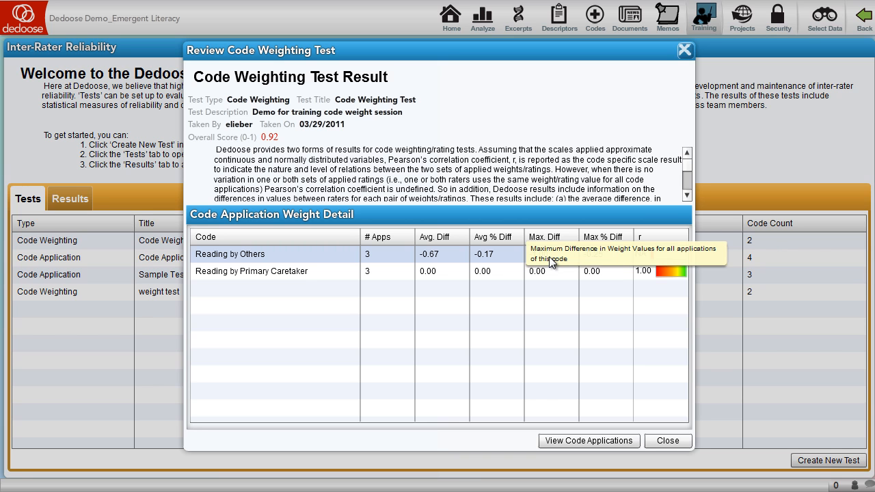
mouse_move(508, 259)
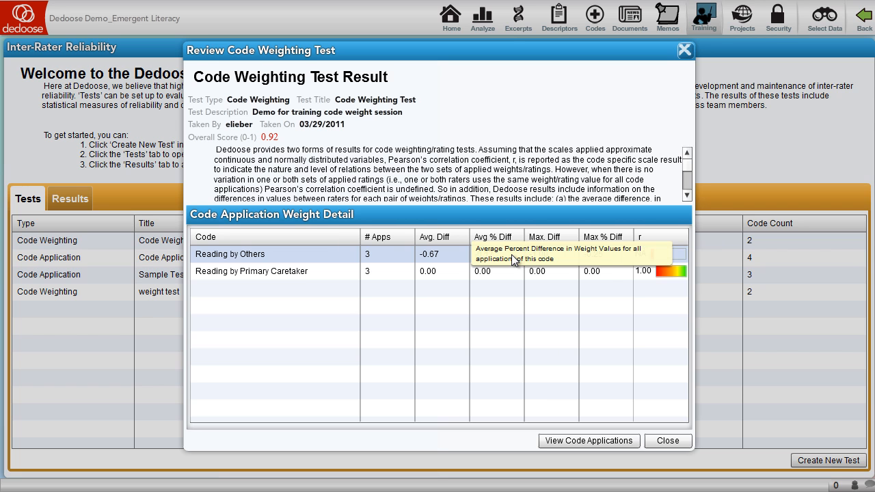
mouse_move(455, 265)
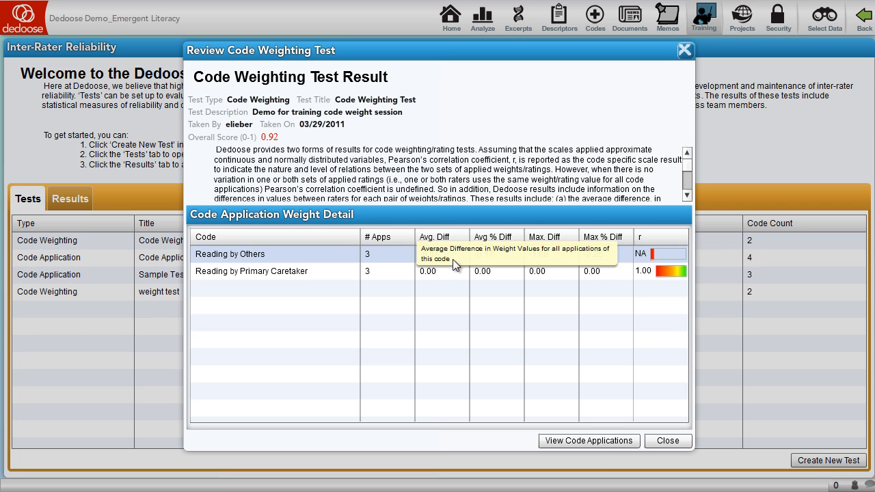
Step: Bring up the excerpt-by-excerpt comparison of trainer and trainee ratings from the 0.92 result
click(587, 440)
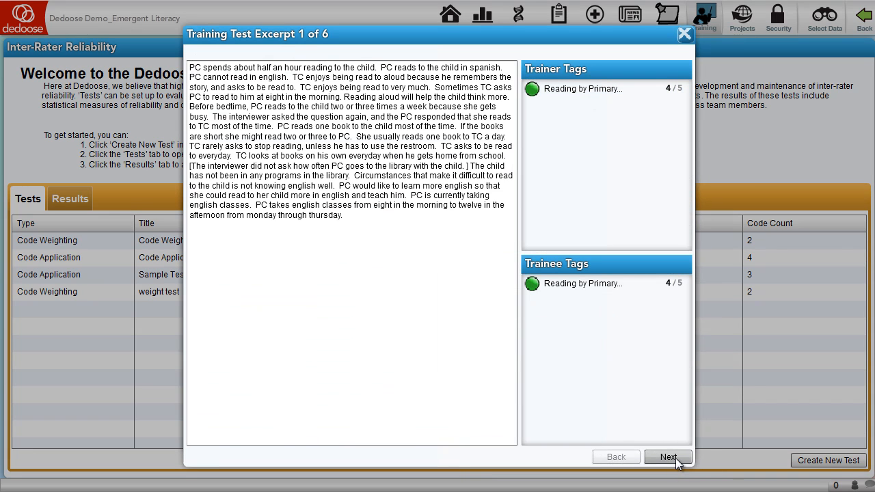
Step: Page through excerpts 1–3 comparing trainer and trainee ratings, returning to the result summary
click(667, 457)
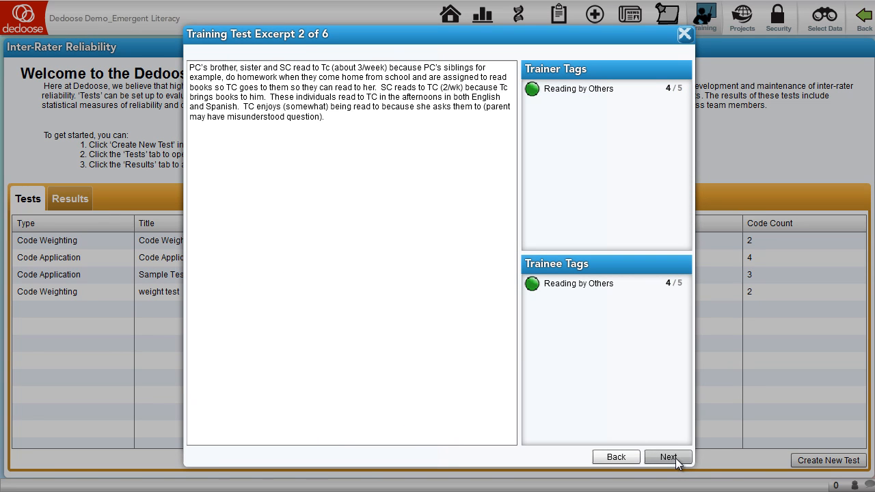
click(667, 456)
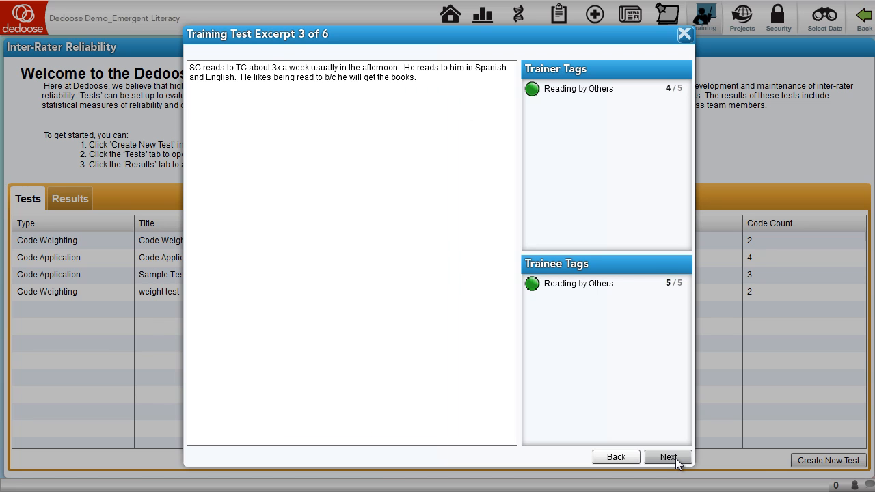
click(667, 457)
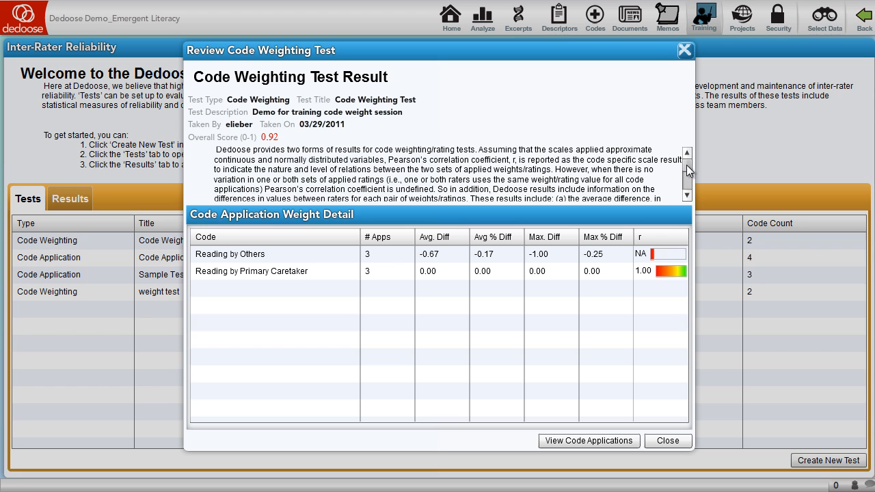
Step: Finish reading the result explanation, close the test result and return to the project home dashboard
scroll(down, 3)
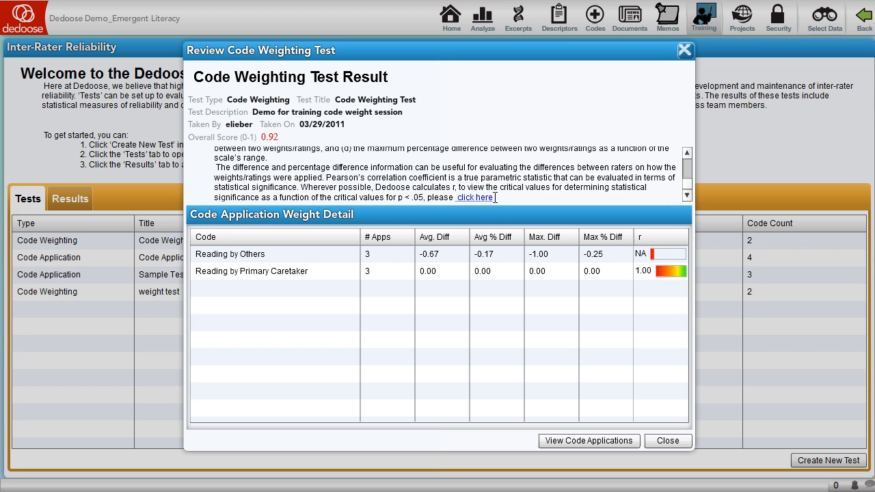
click(474, 197)
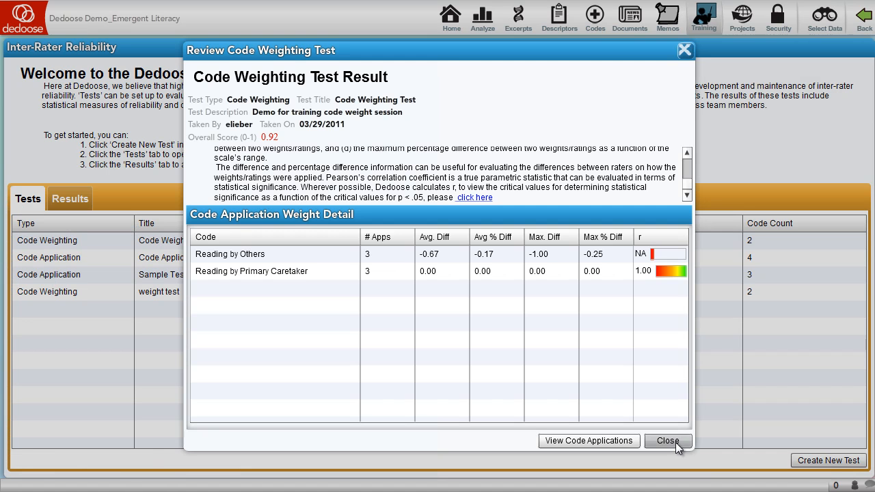
click(667, 440)
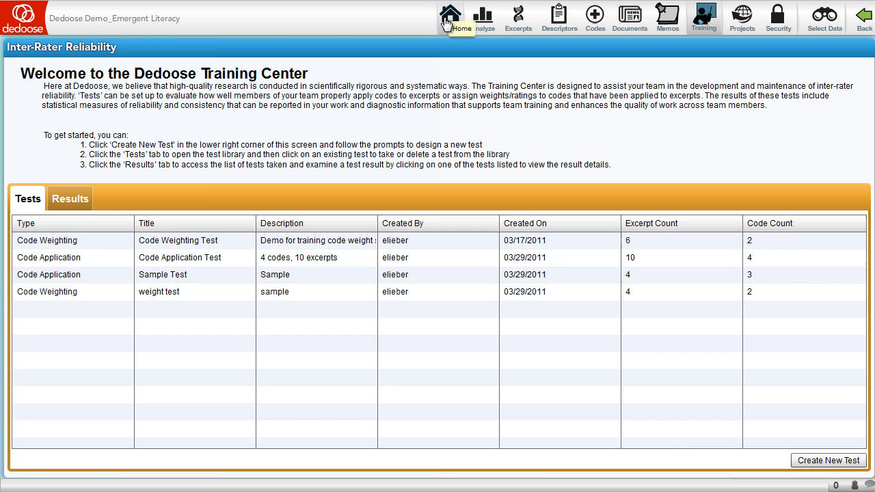
click(449, 15)
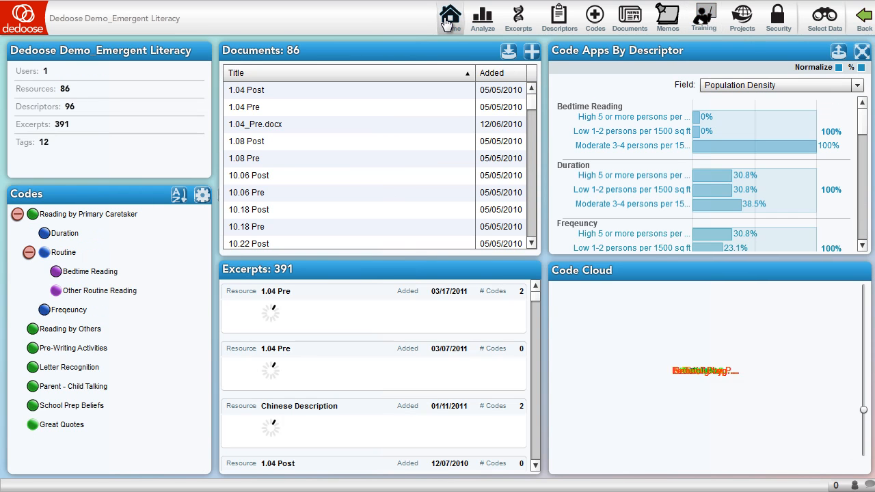